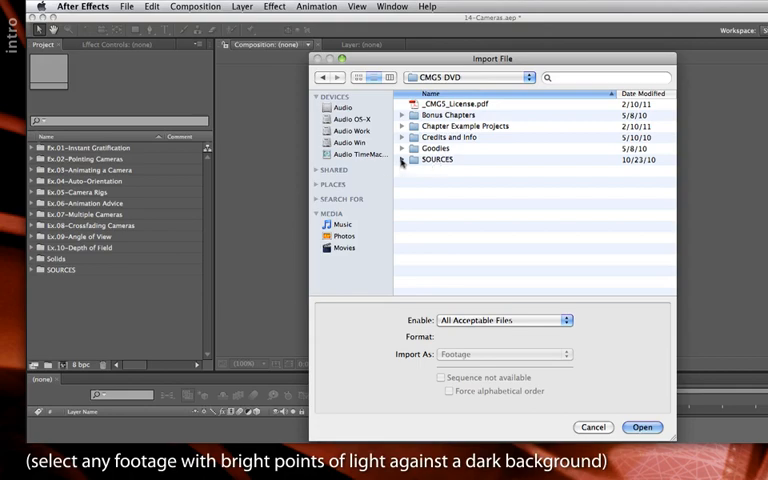
Step: Import AB_StarFields_loop.mov from the CMCS DVD footage folder into the project
left_click(404, 160)
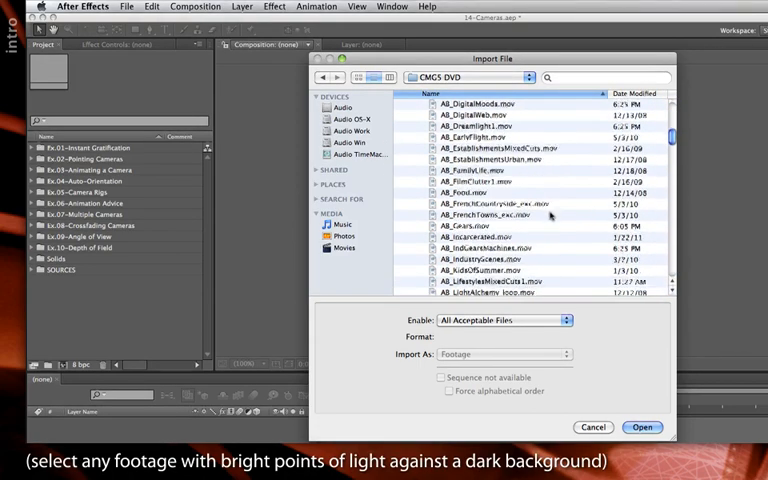
scroll("down", 3)
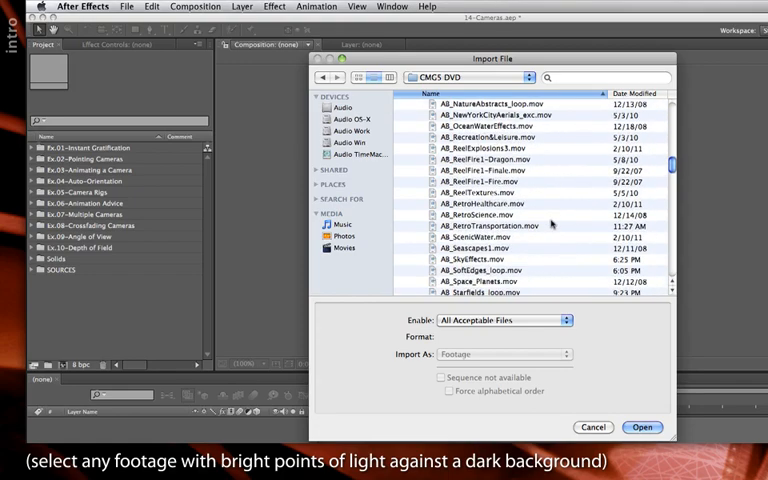
left_click(480, 272)
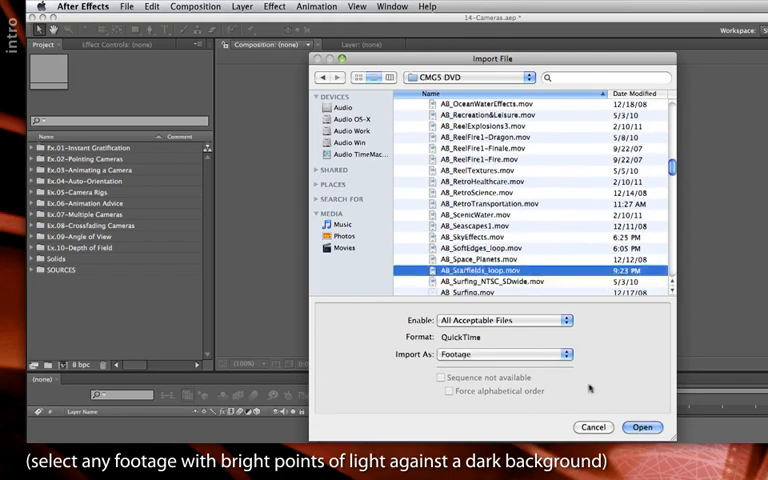
left_click(642, 428)
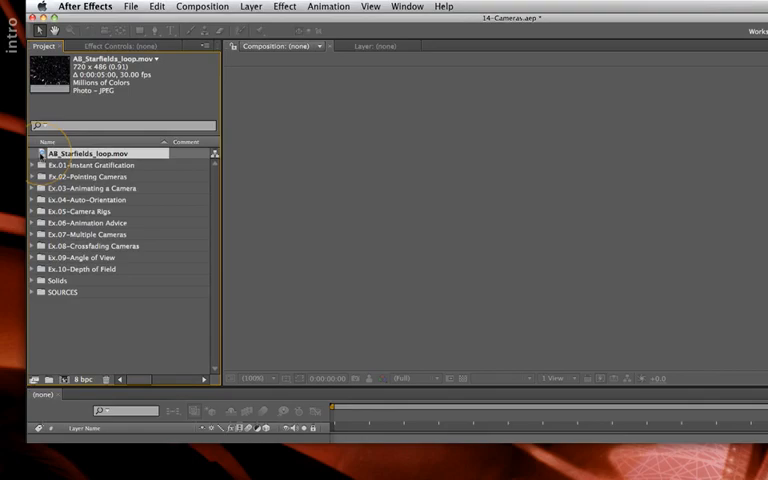
Step: Build a composition from the starfield footage and select its layer in the Timeline
double_click(90, 156)
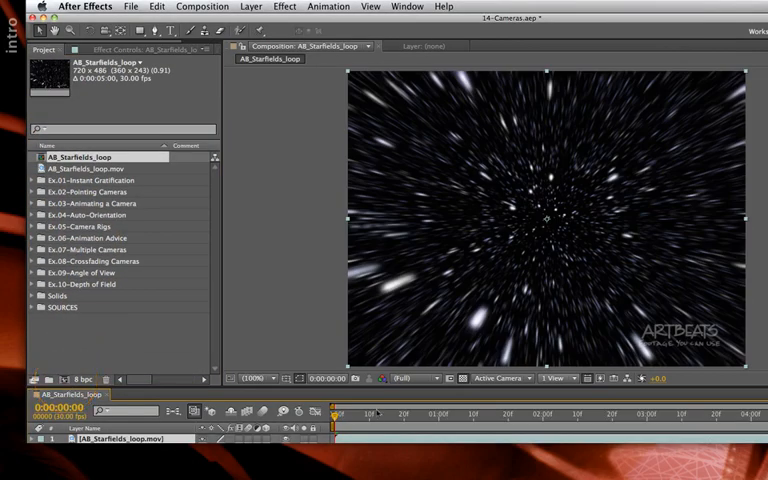
left_click(636, 412)
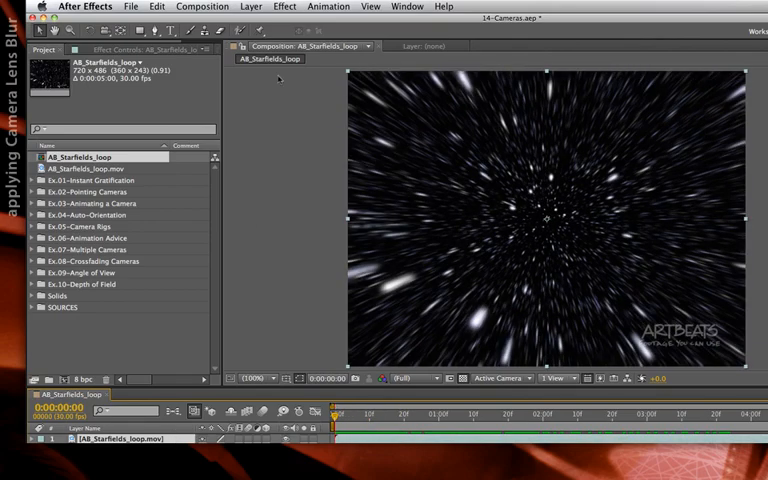
Step: Apply Camera Lens Blur (Blur & Sharpen) to the starfield layer with Blur Radius 10.0
left_click(284, 6)
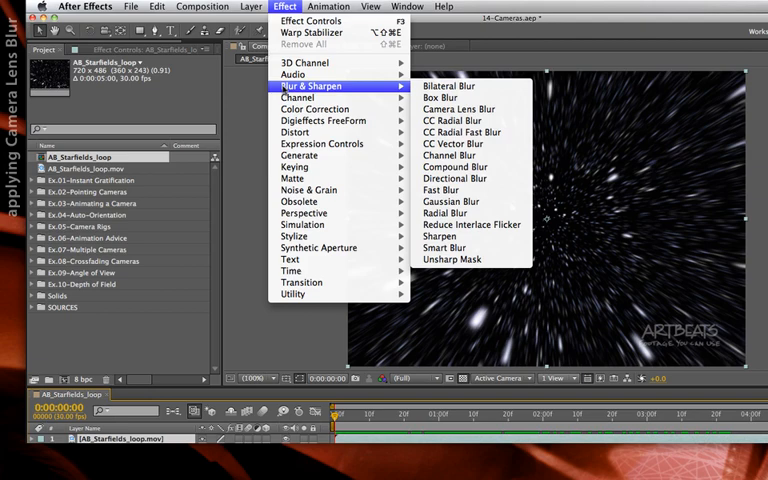
mouse_move(458, 108)
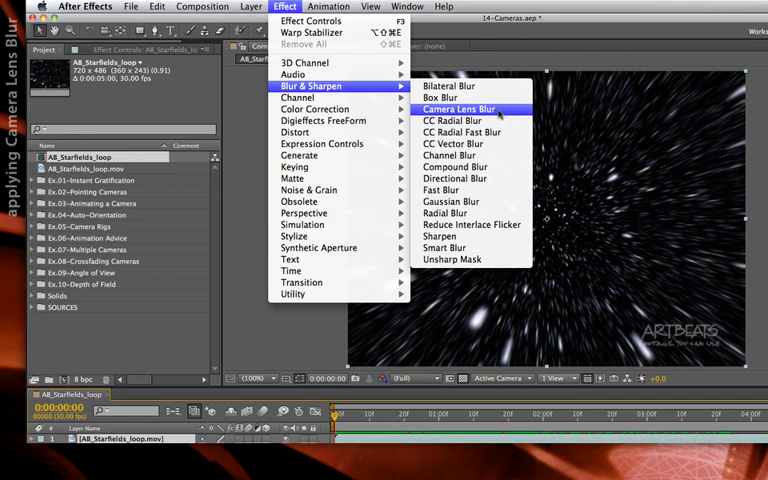
left_click(464, 108)
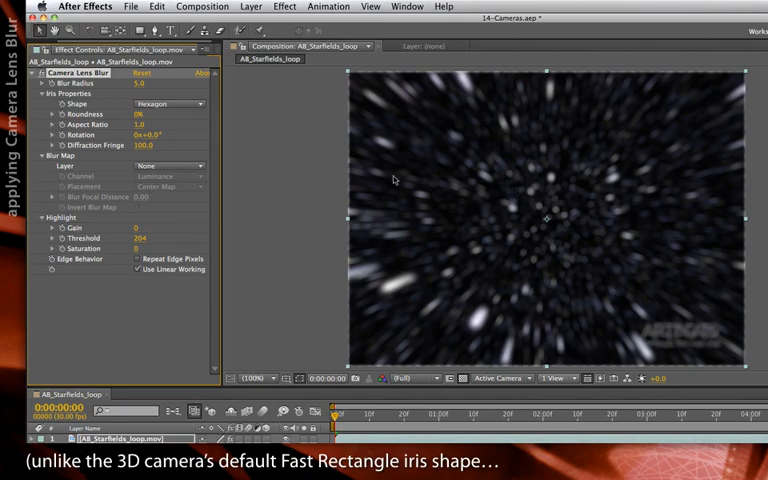
type("10.0")
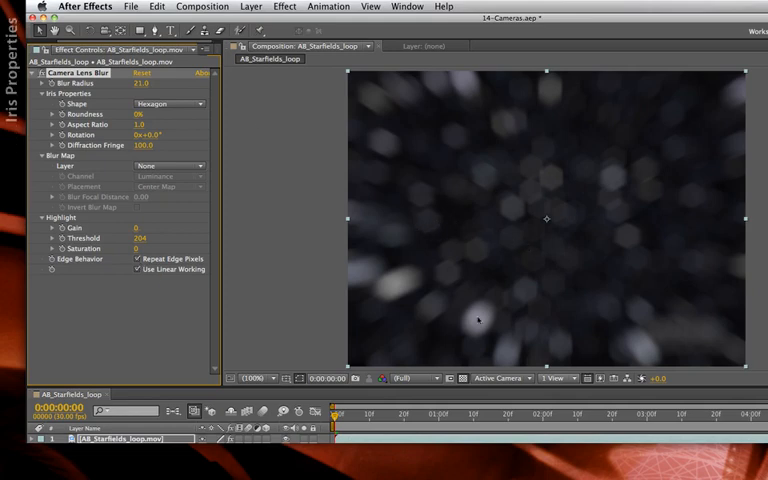
Step: Scrub to a later frame, try a nine-sided iris, and settle on a Square iris shape
left_click_drag(330, 412, 424, 412)
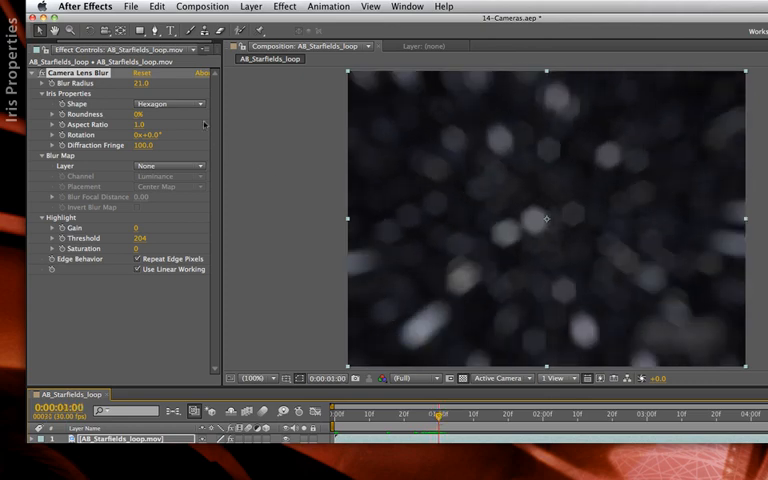
left_click(170, 104)
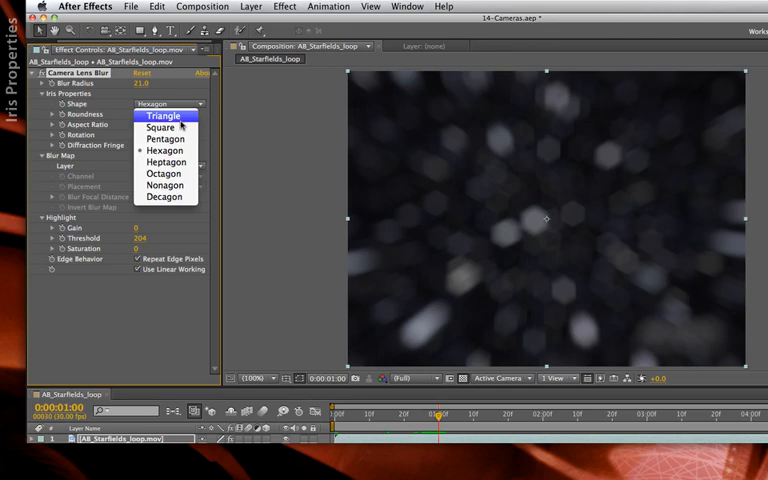
left_click(164, 116)
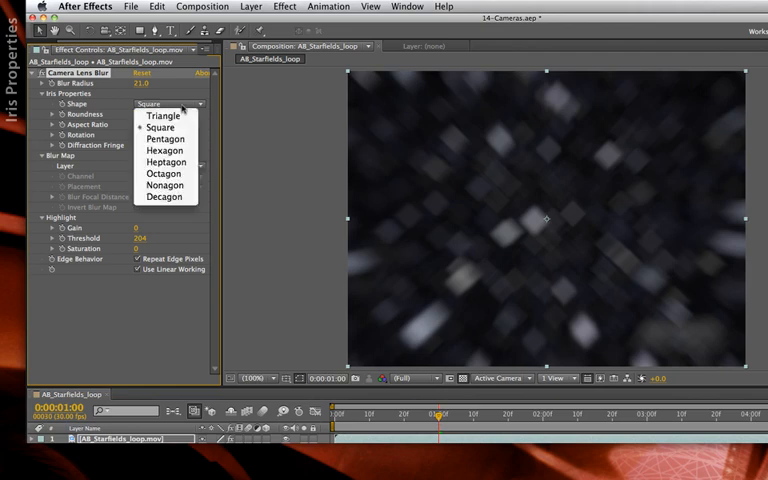
left_click(164, 140)
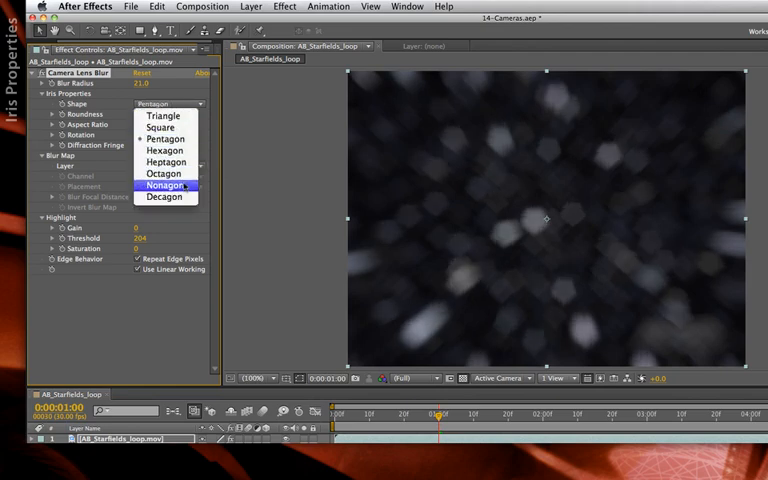
left_click(164, 196)
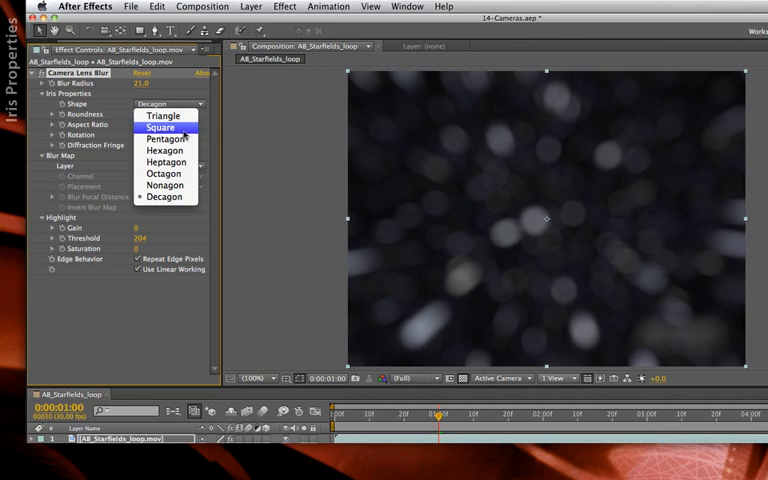
left_click(162, 128)
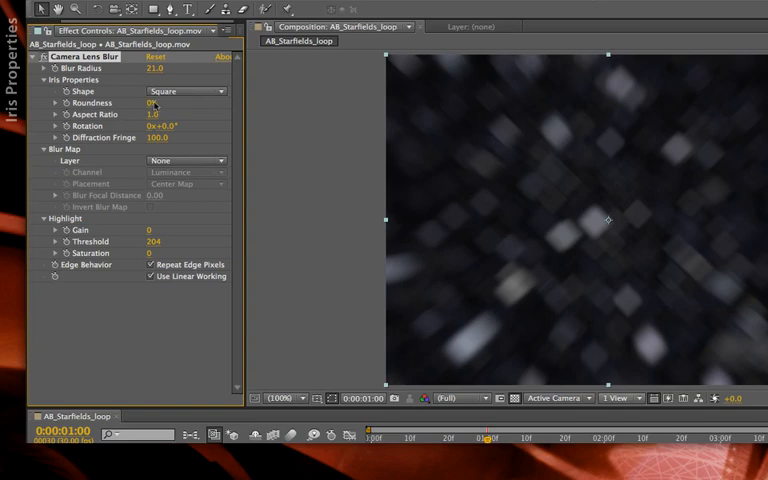
mouse_move(548, 148)
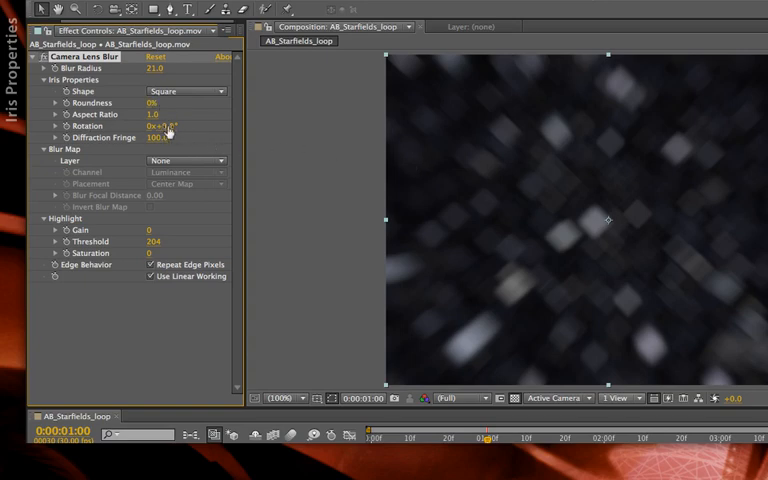
Step: Scrub the Diffraction Fringe amount and set the iris Aspect Ratio to 5.0
left_click_drag(150, 126, 168, 126)
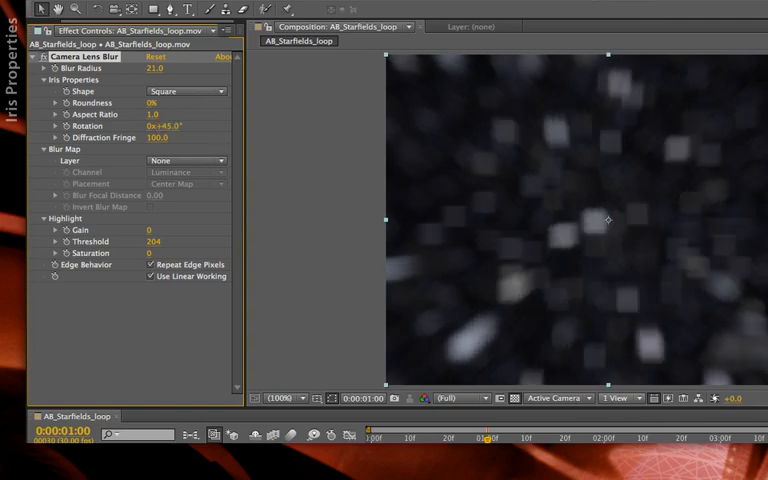
mouse_move(636, 180)
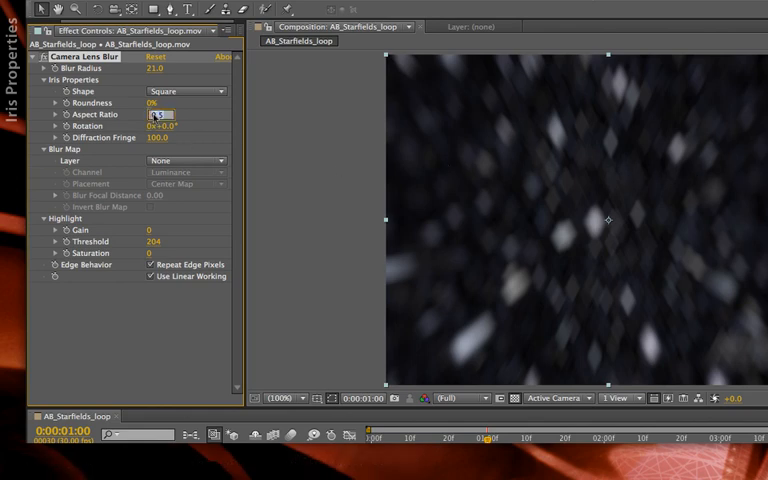
type("5.0")
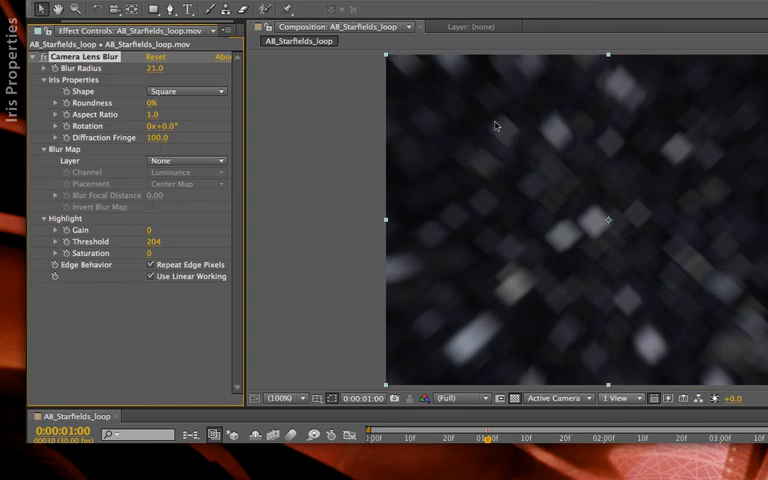
mouse_move(512, 132)
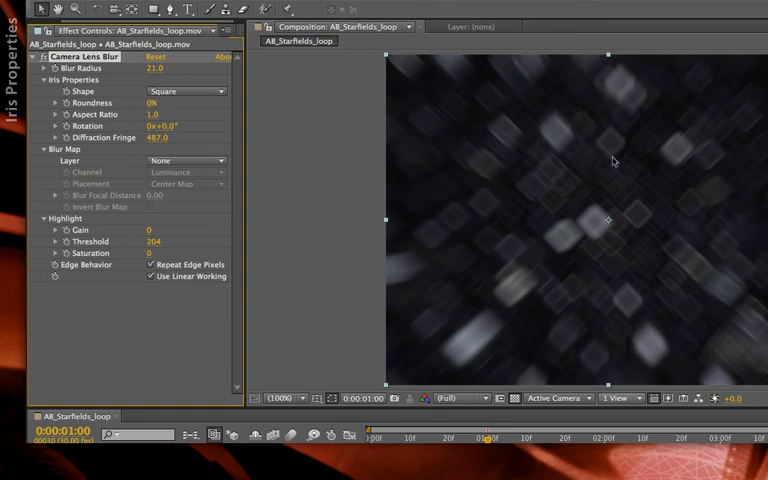
mouse_move(628, 146)
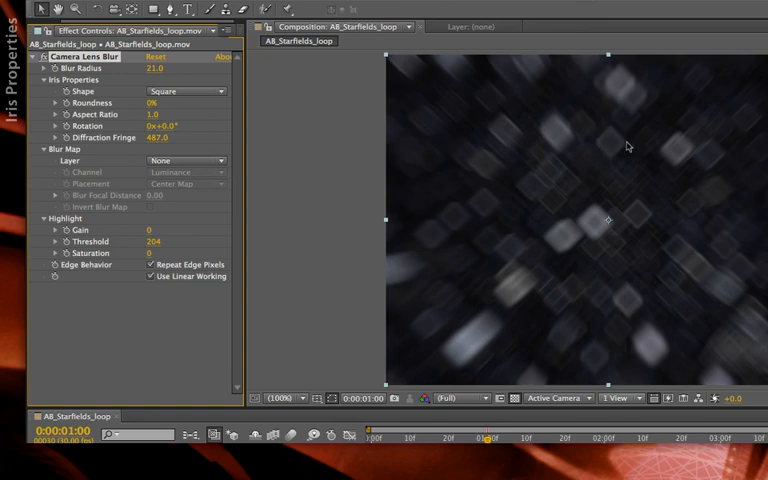
mouse_move(324, 164)
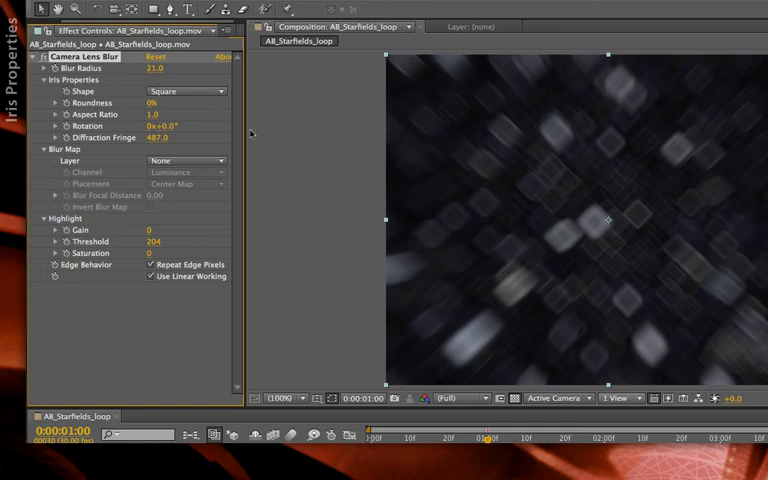
Step: Set the lens blur's iris Shape to Hexagon for six-sided bokeh
left_click(184, 92)
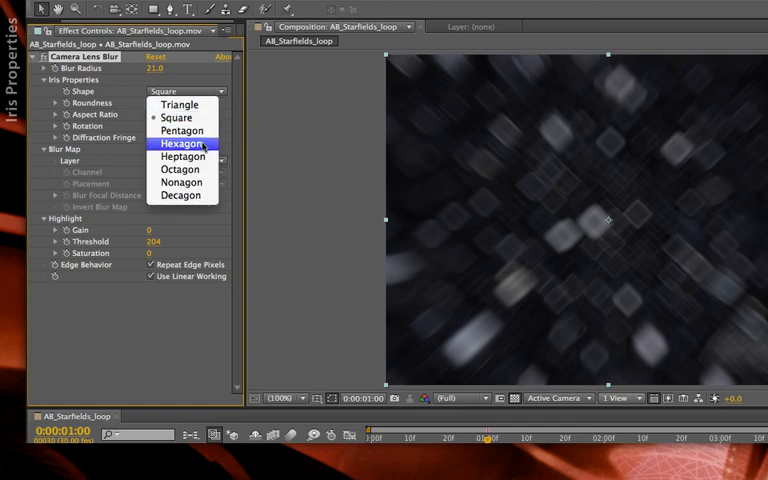
left_click(180, 144)
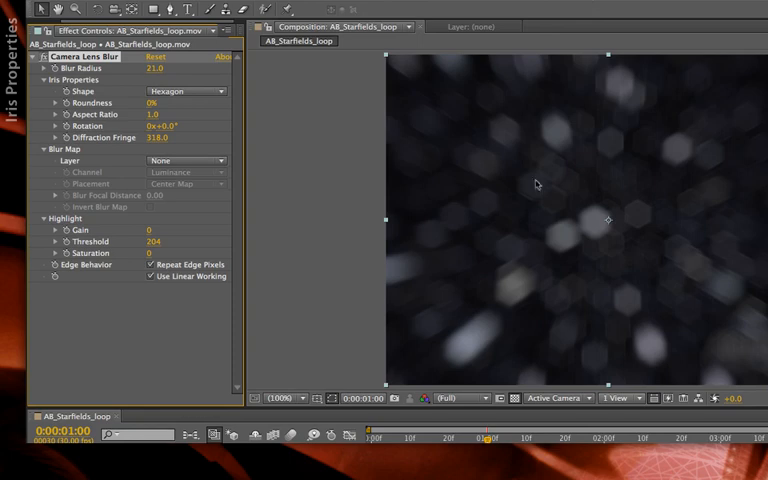
mouse_move(656, 222)
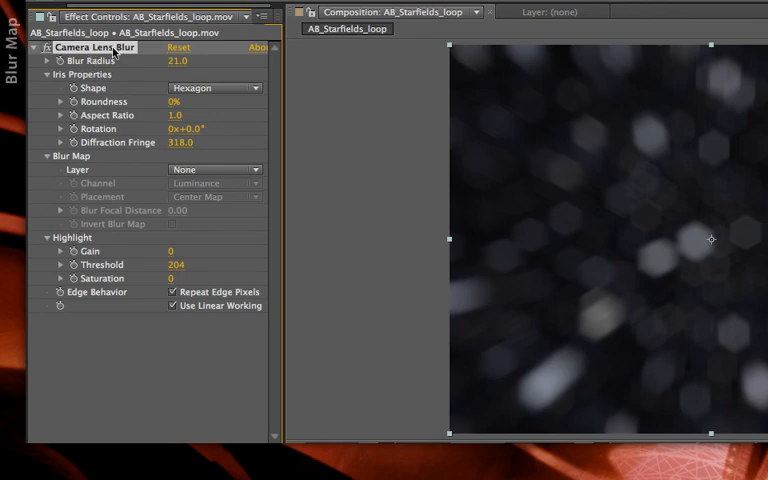
mouse_move(100, 162)
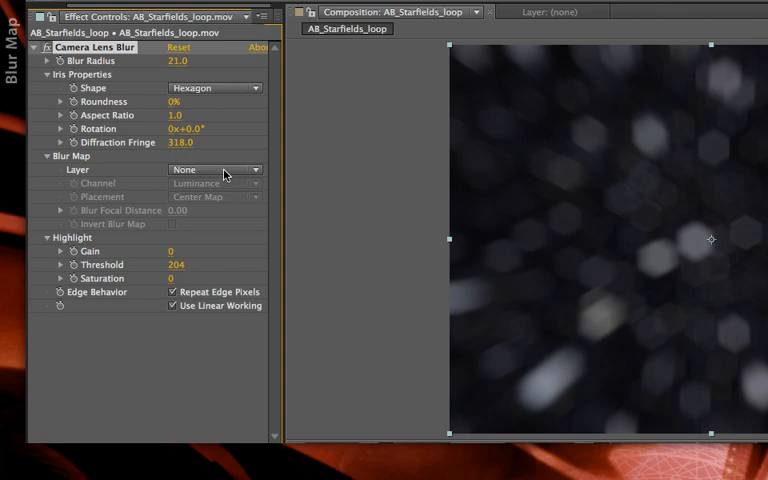
mouse_move(238, 192)
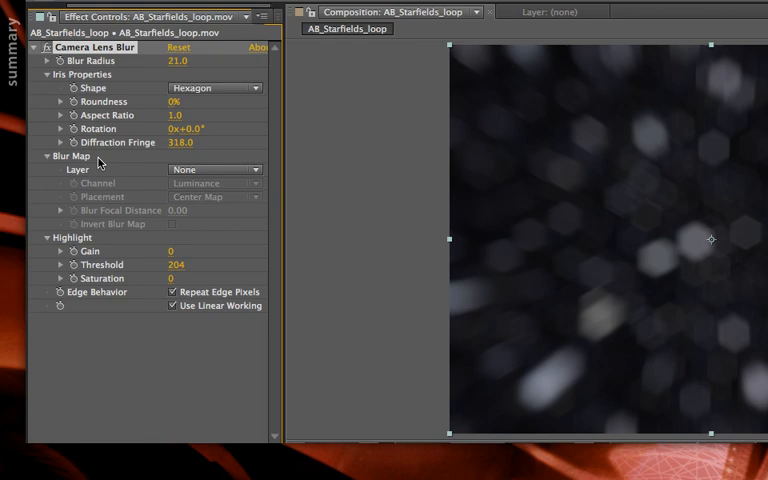
mouse_move(98, 162)
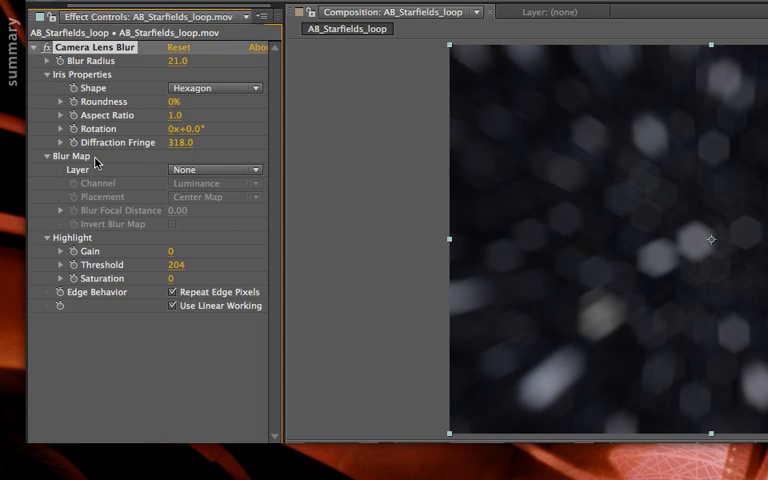